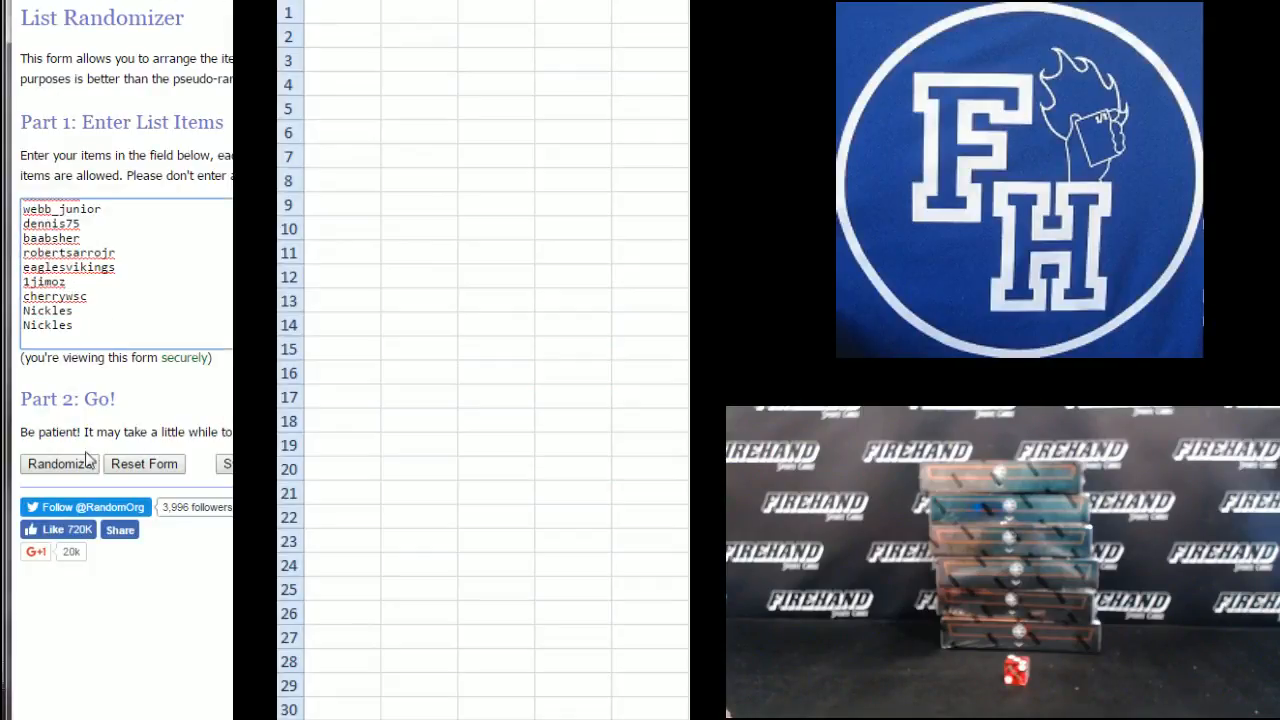
Shuffle the 30-username list with Randomize, then Again.
{"action": "left_click", "coordinate": [59, 463]}
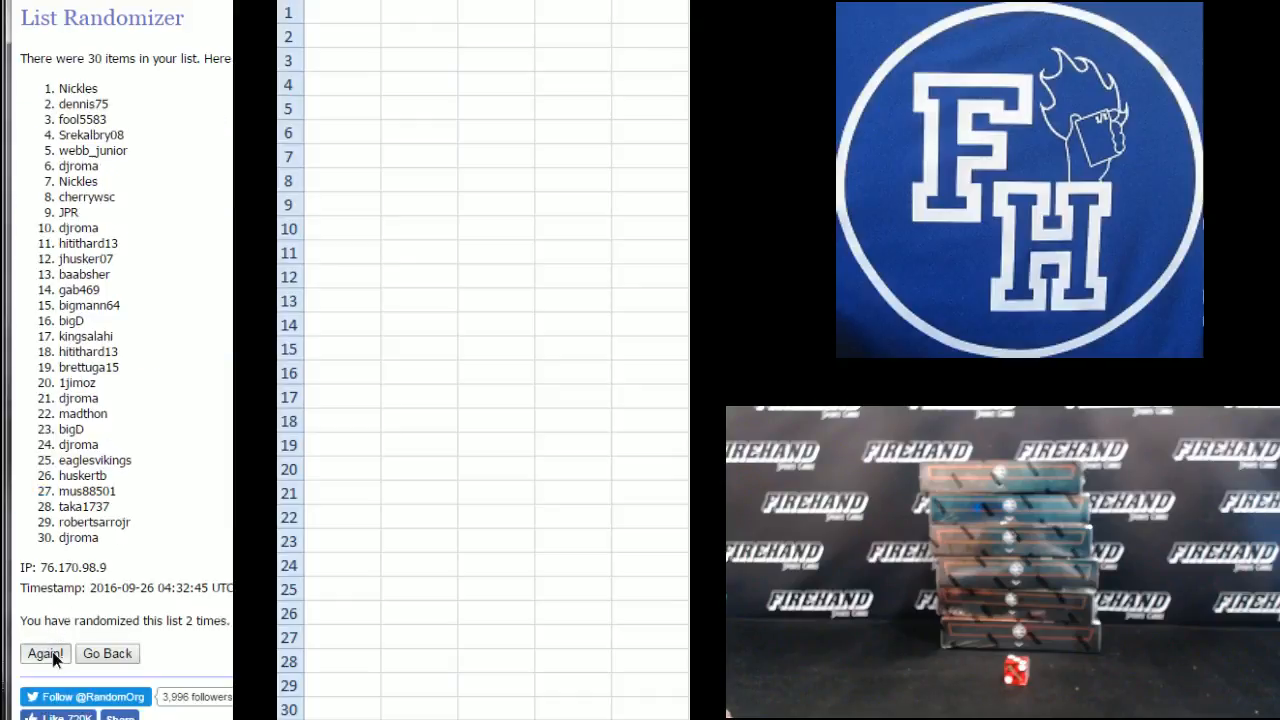
{"action": "left_click", "coordinate": [45, 653]}
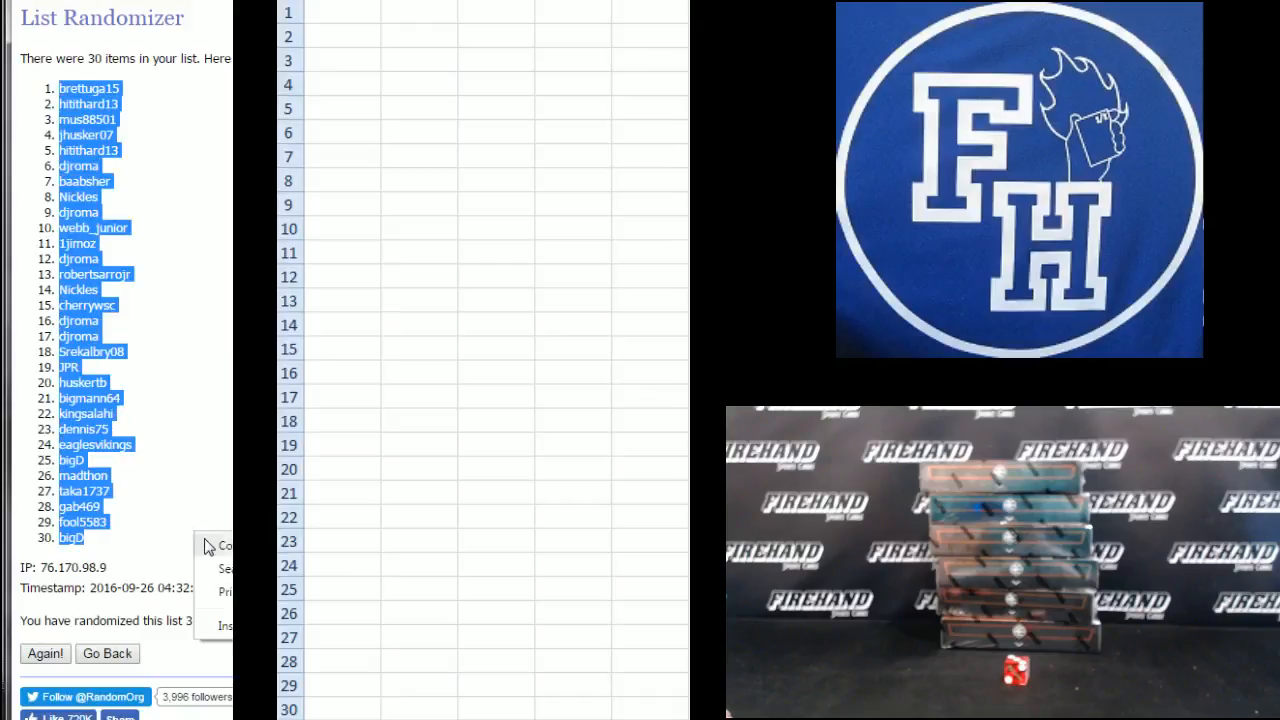
Paste the shuffled usernames into A1:A30, then go back to the randomizer.
{"action": "left_click", "coordinate": [340, 12]}
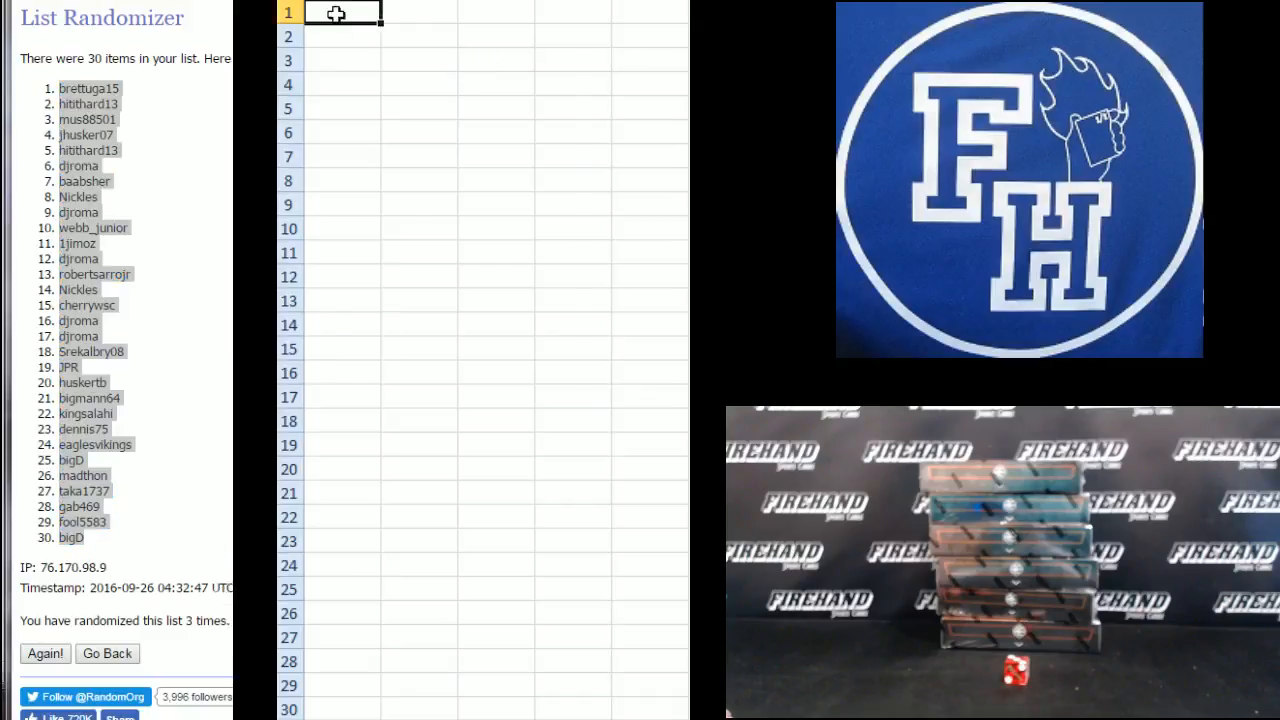
{"action": "left_click", "coordinate": [336, 13]}
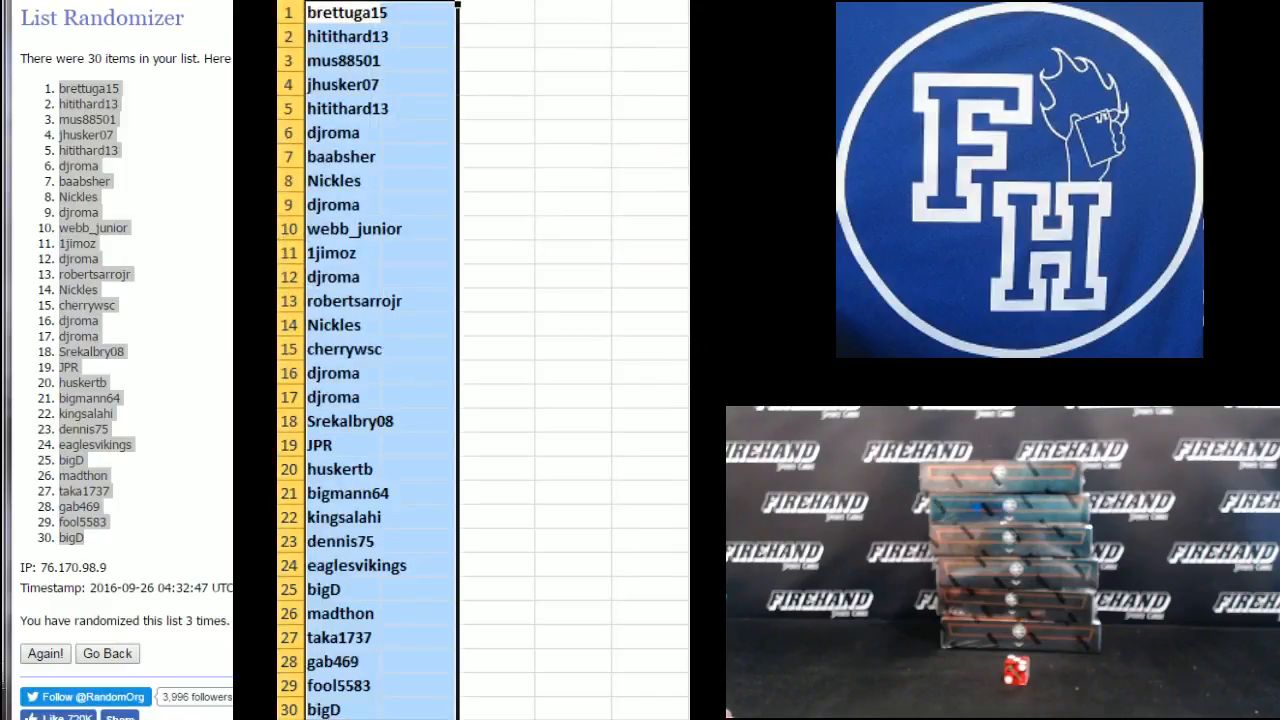
{"action": "left_click", "coordinate": [451, 10]}
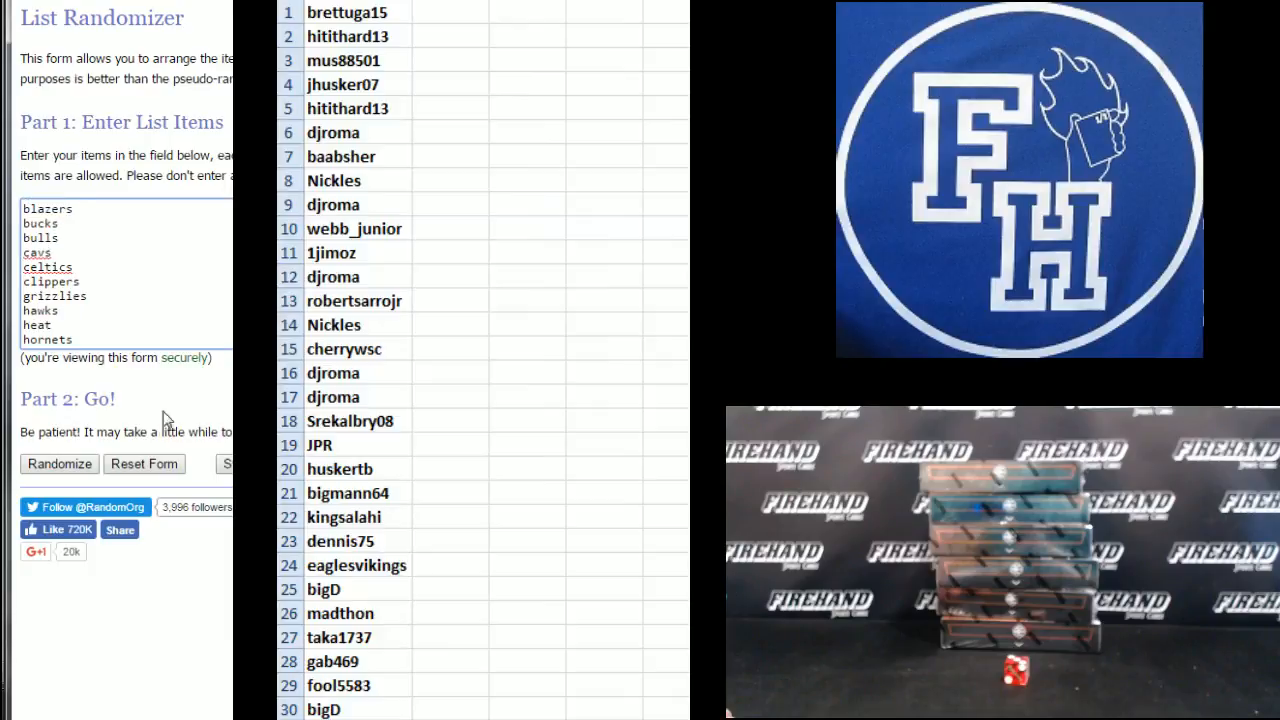
Randomize the list of 30 NBA team names.
{"action": "left_click", "coordinate": [59, 463]}
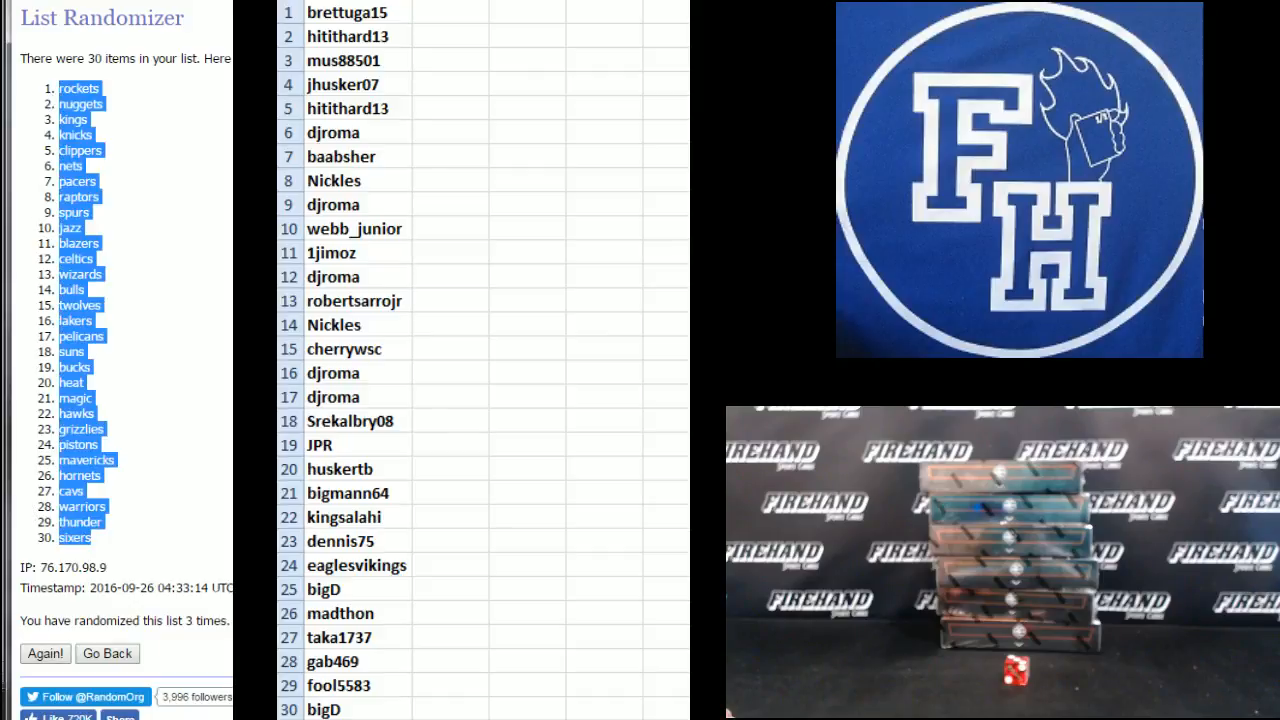
{"action": "mouse_move", "coordinate": [468, 20]}
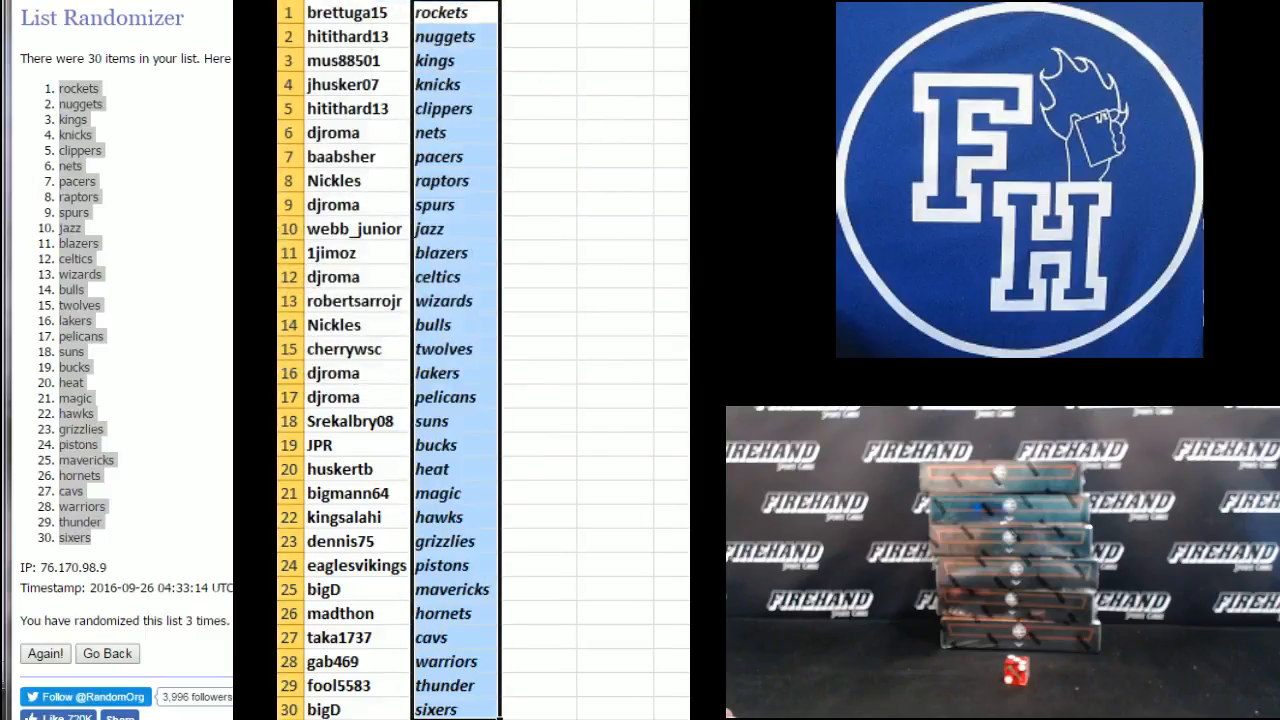
Review team pairings in column B: kings, clippers, nets, raptors, celtics, bulls, pelicans.
{"action": "left_click", "coordinate": [445, 36]}
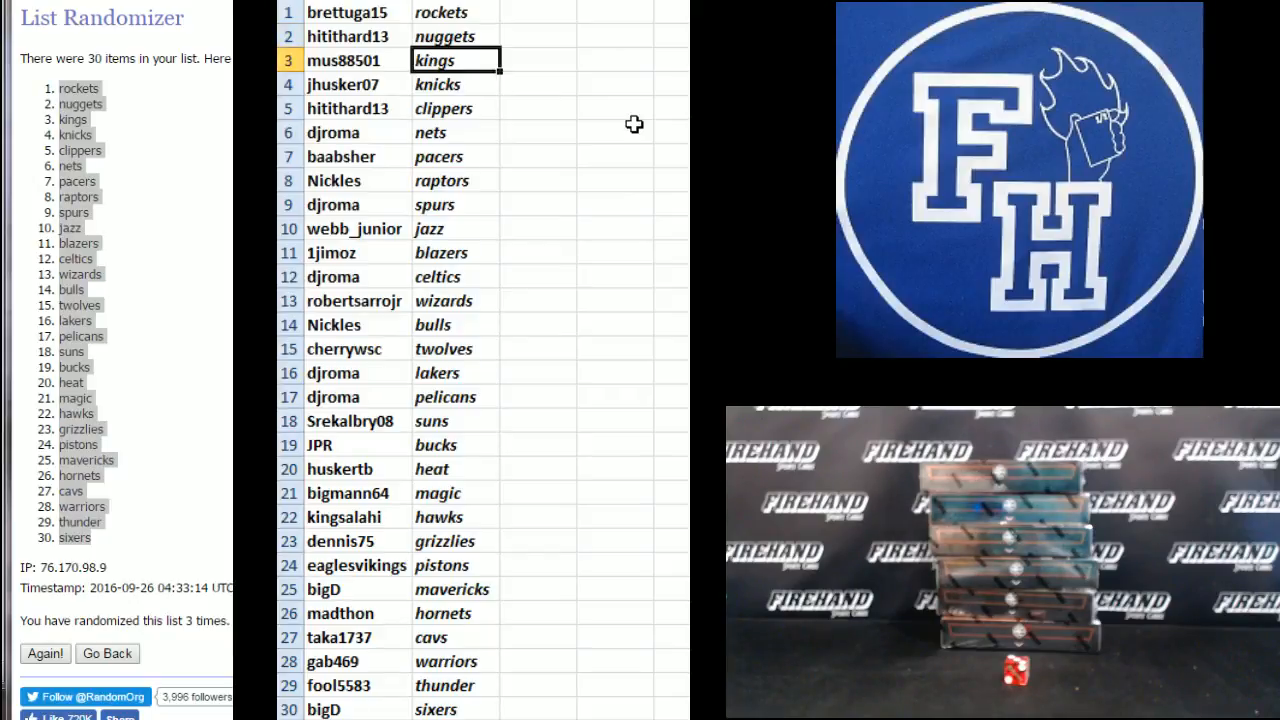
{"action": "left_click", "coordinate": [456, 108]}
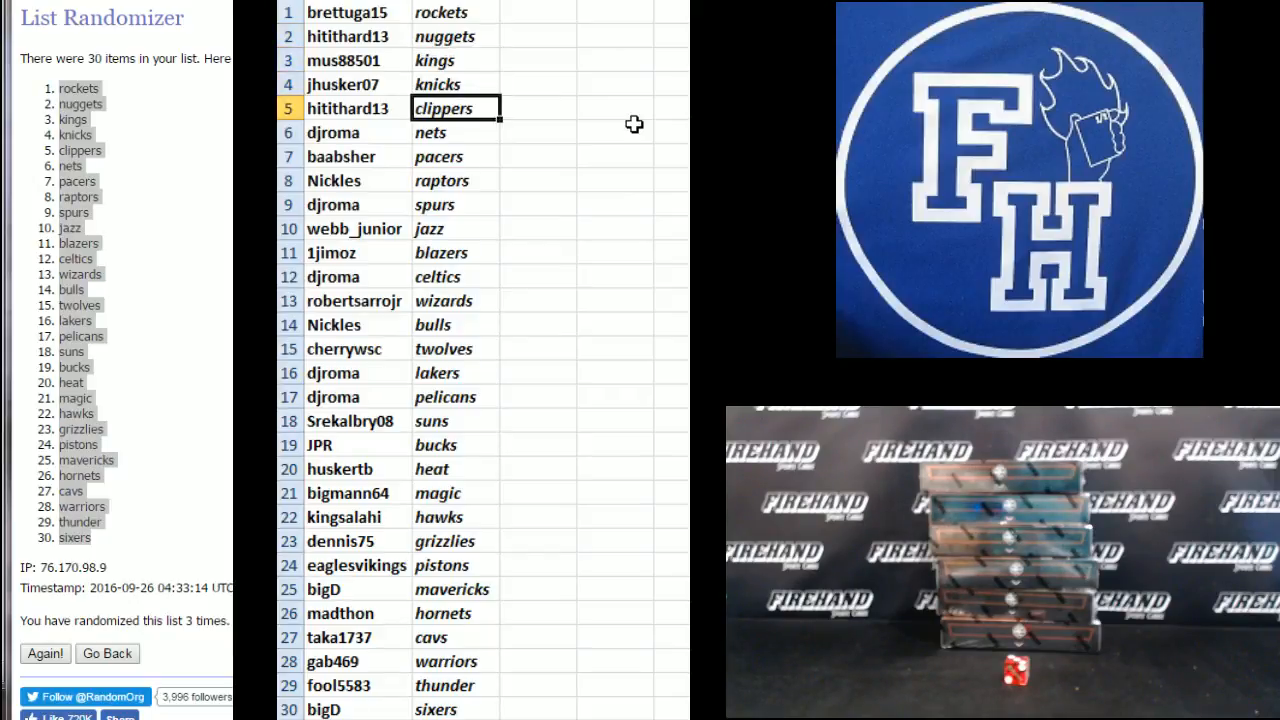
{"action": "left_click", "coordinate": [455, 132]}
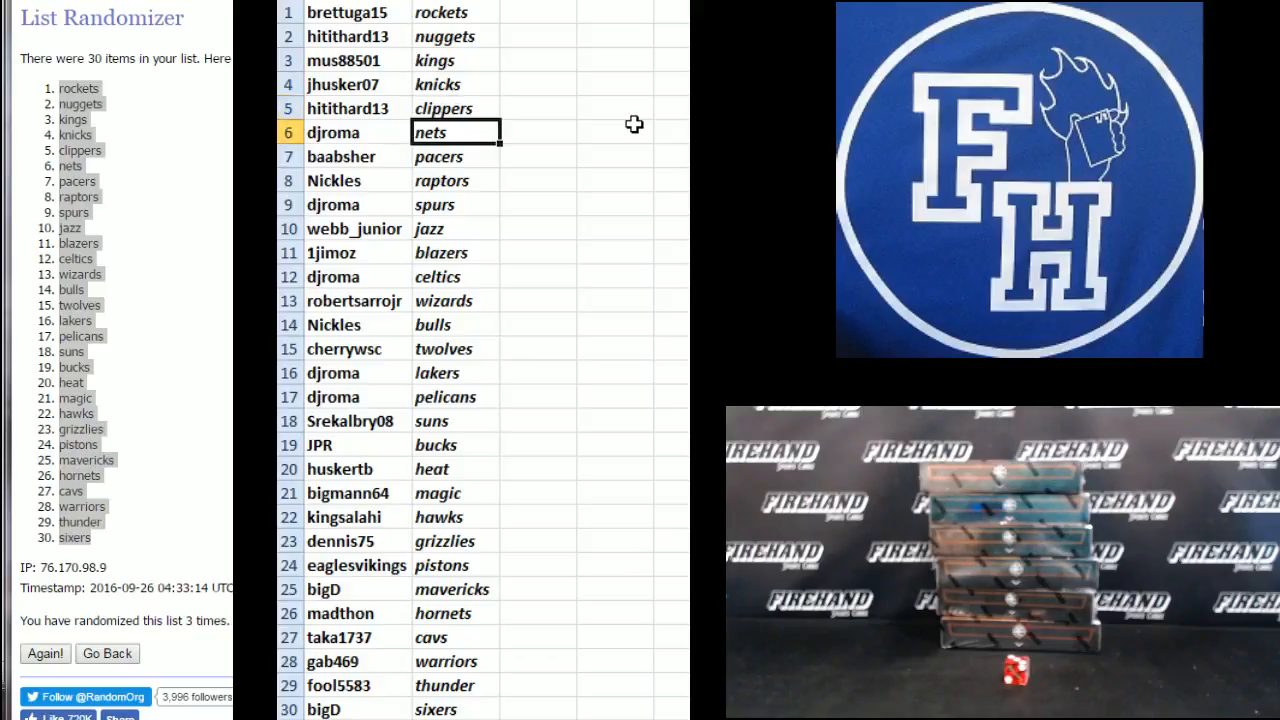
{"action": "left_click", "coordinate": [456, 180]}
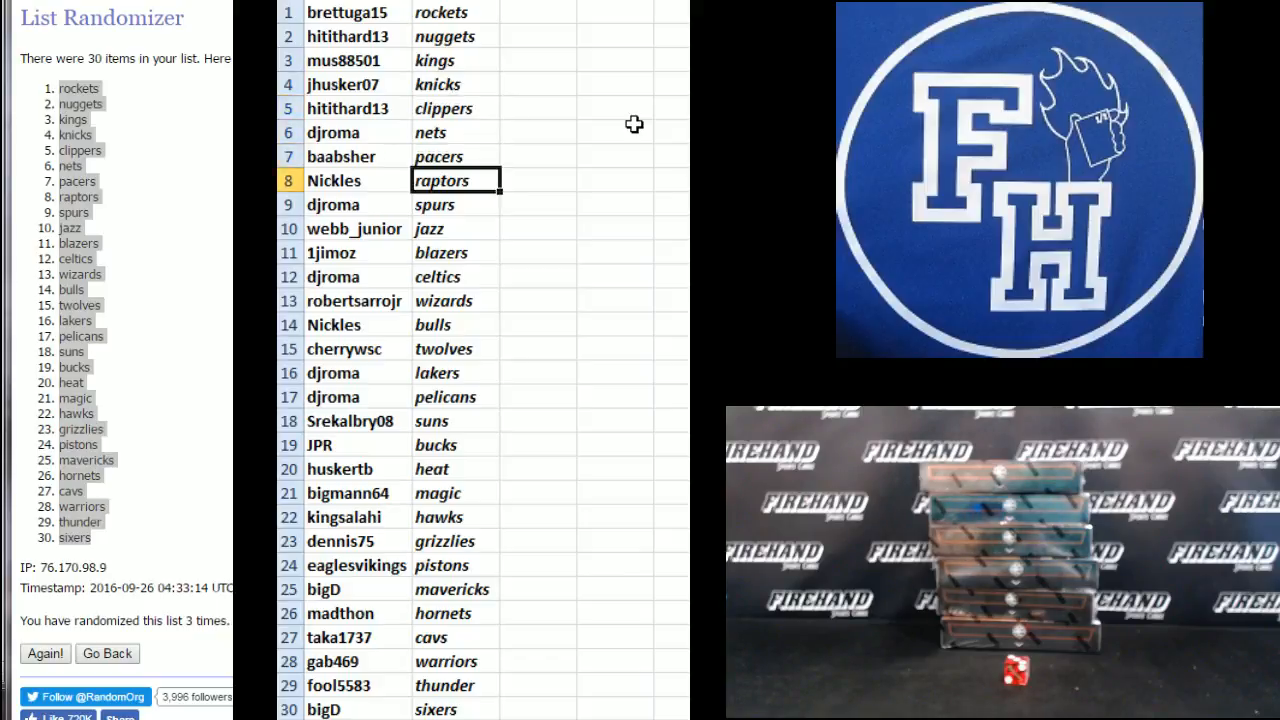
{"action": "left_click", "coordinate": [455, 204]}
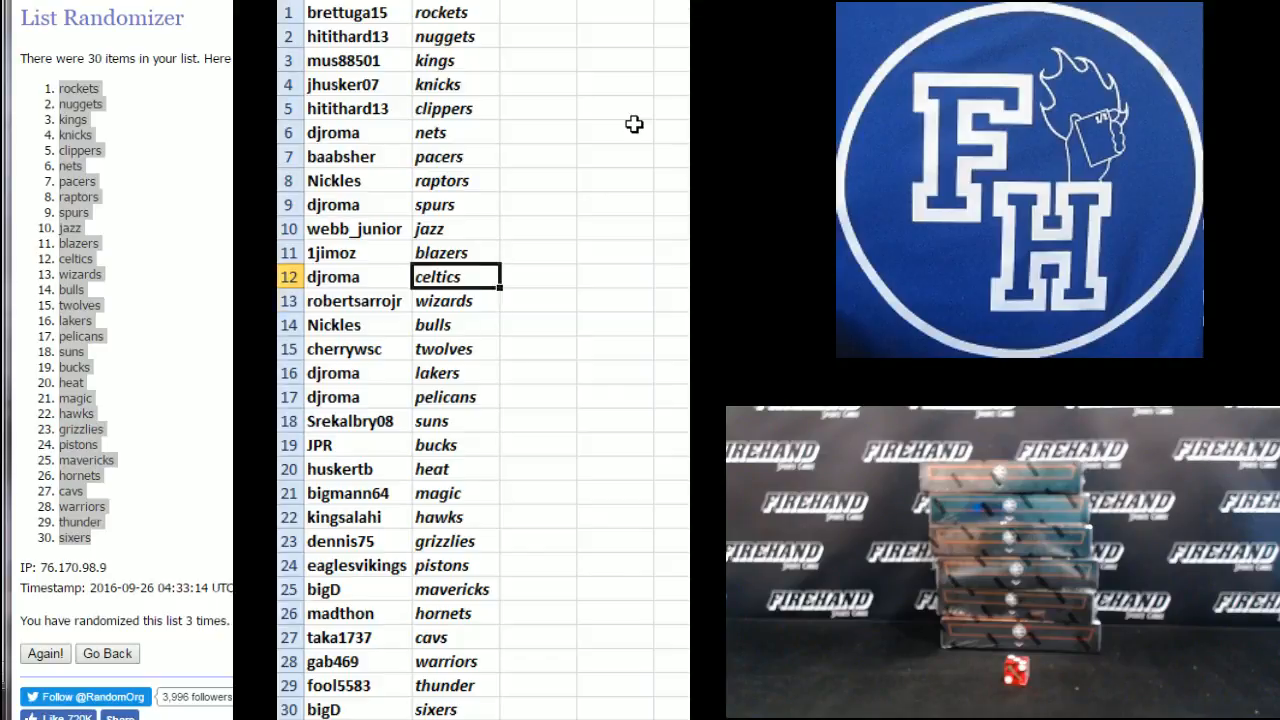
{"action": "left_click", "coordinate": [456, 324]}
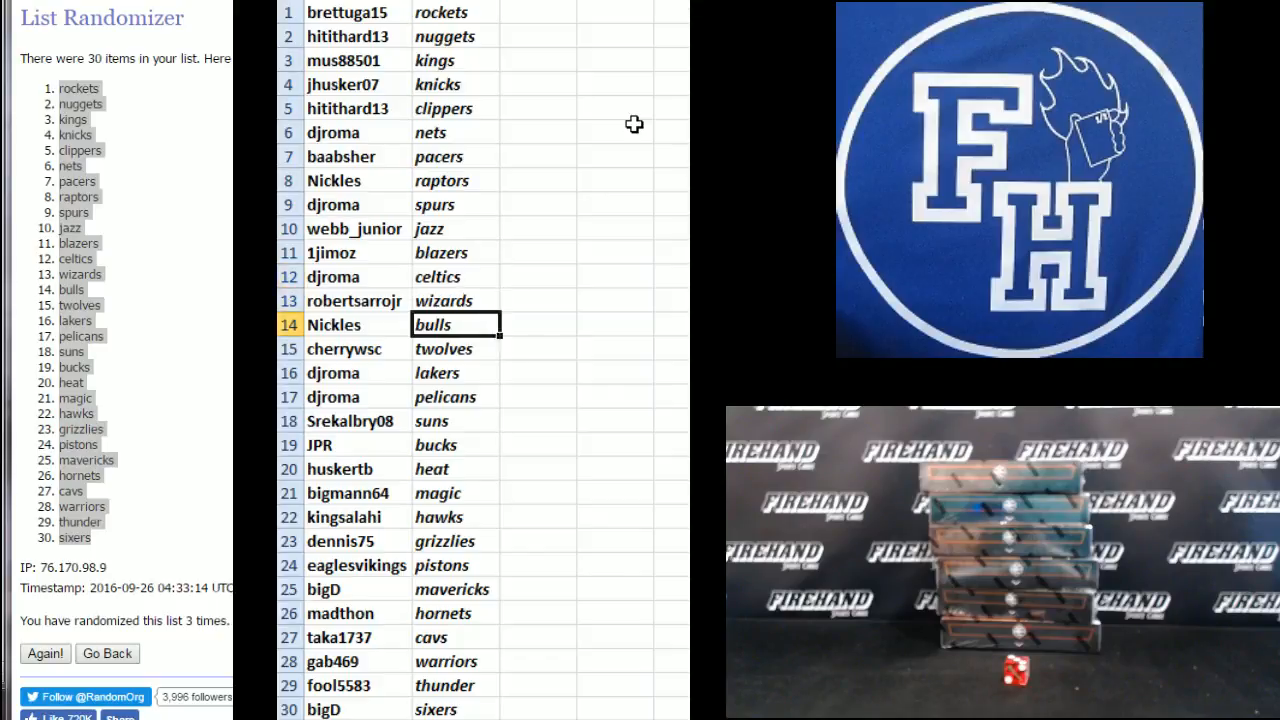
{"action": "left_click", "coordinate": [455, 349]}
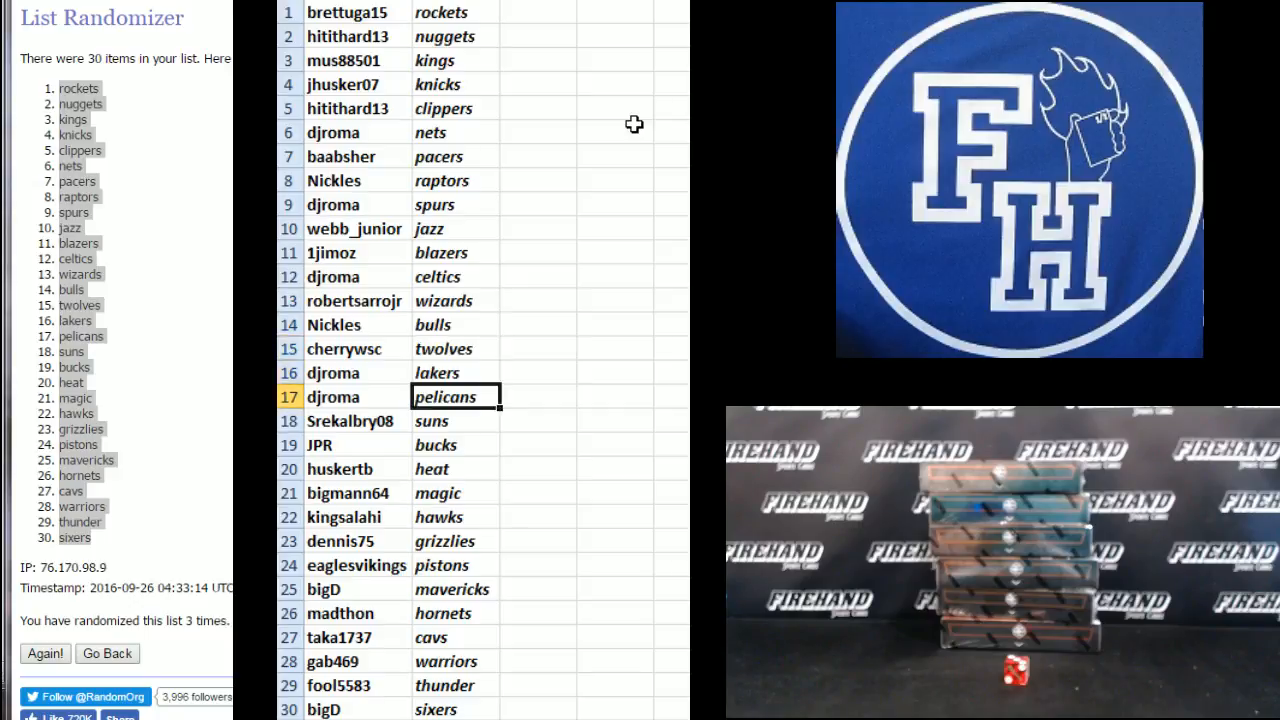
Review further pairings: bucks, heat, hawks, grizzlies, pistons, hornets, cavs, warriors.
{"action": "left_click", "coordinate": [455, 445]}
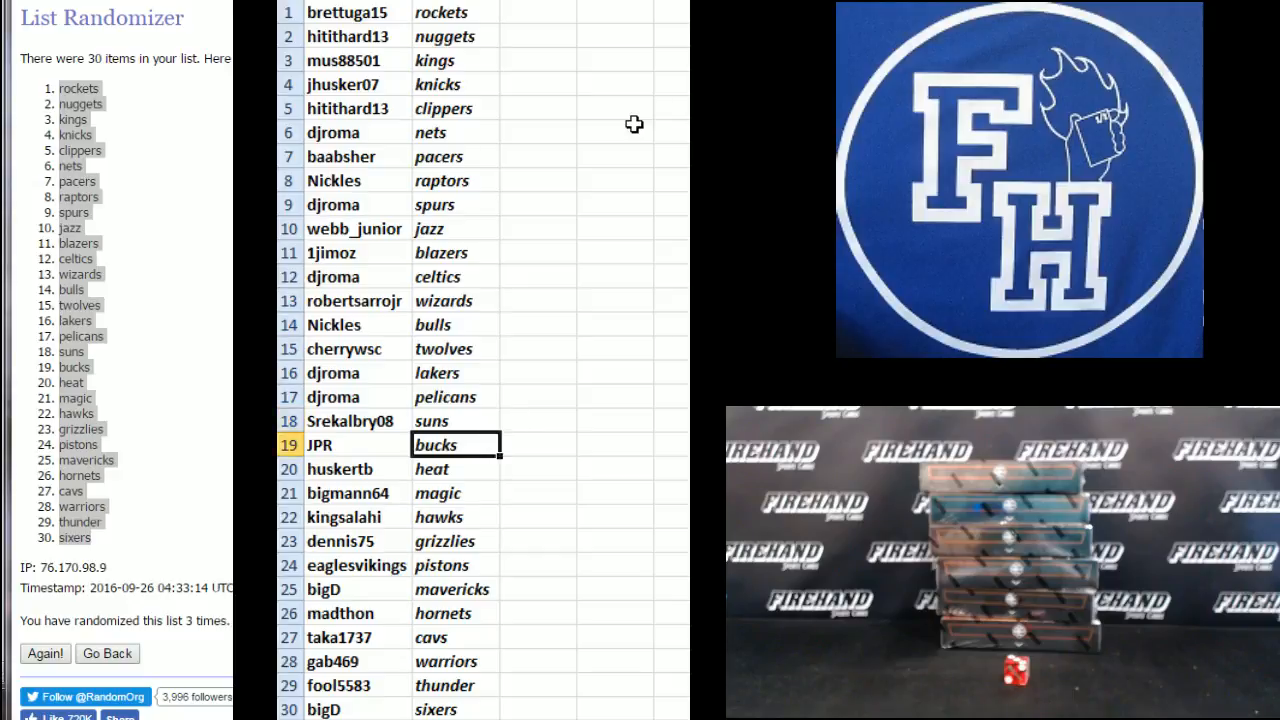
{"action": "left_click", "coordinate": [455, 468]}
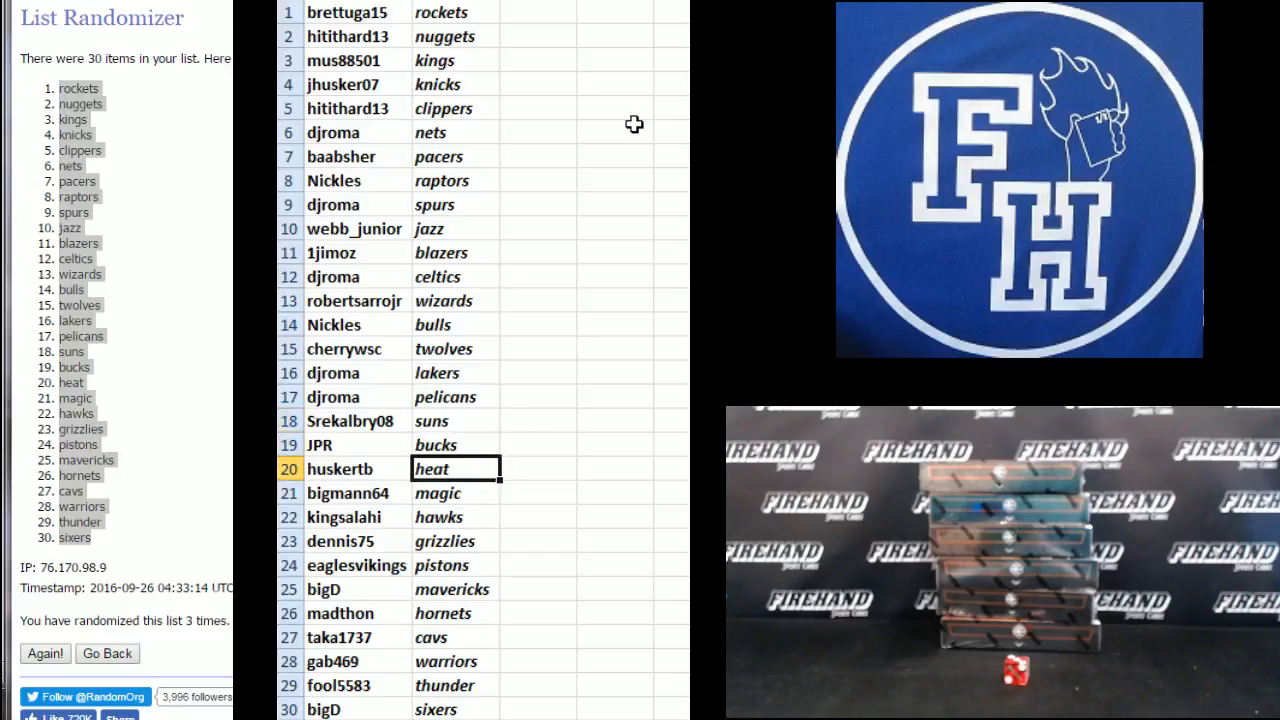
{"action": "left_click", "coordinate": [455, 517]}
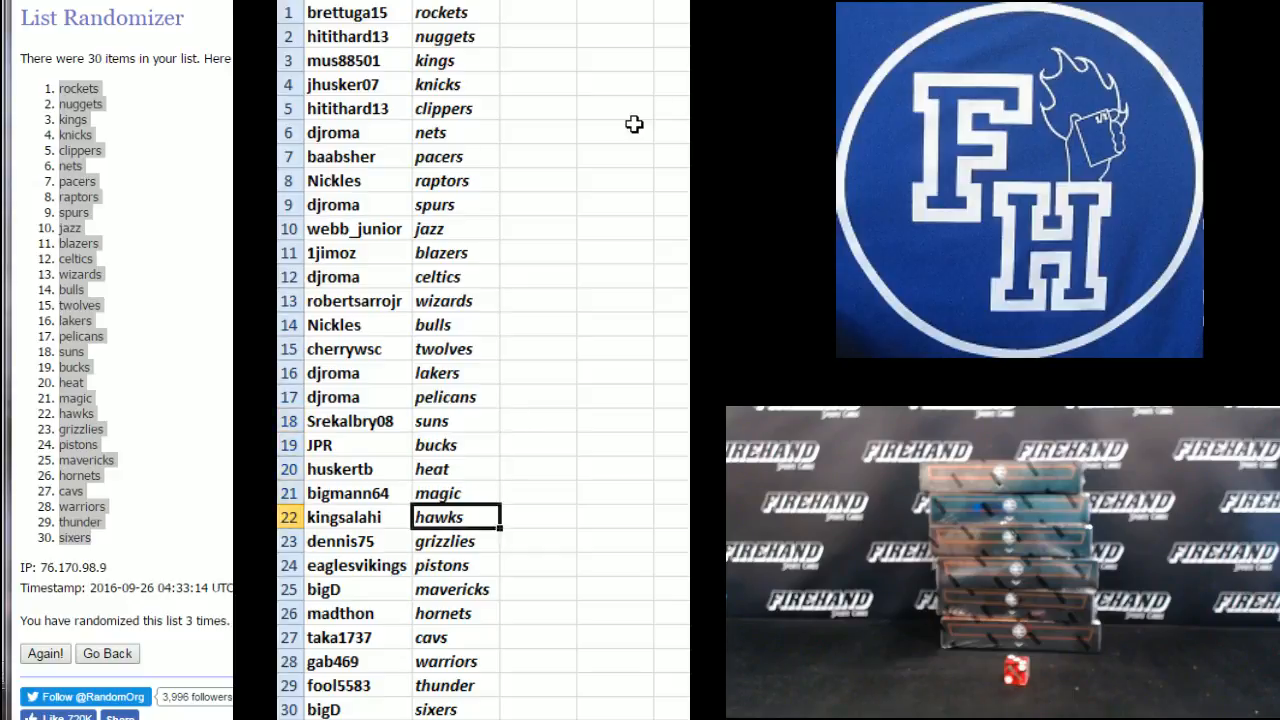
{"action": "left_click", "coordinate": [455, 541]}
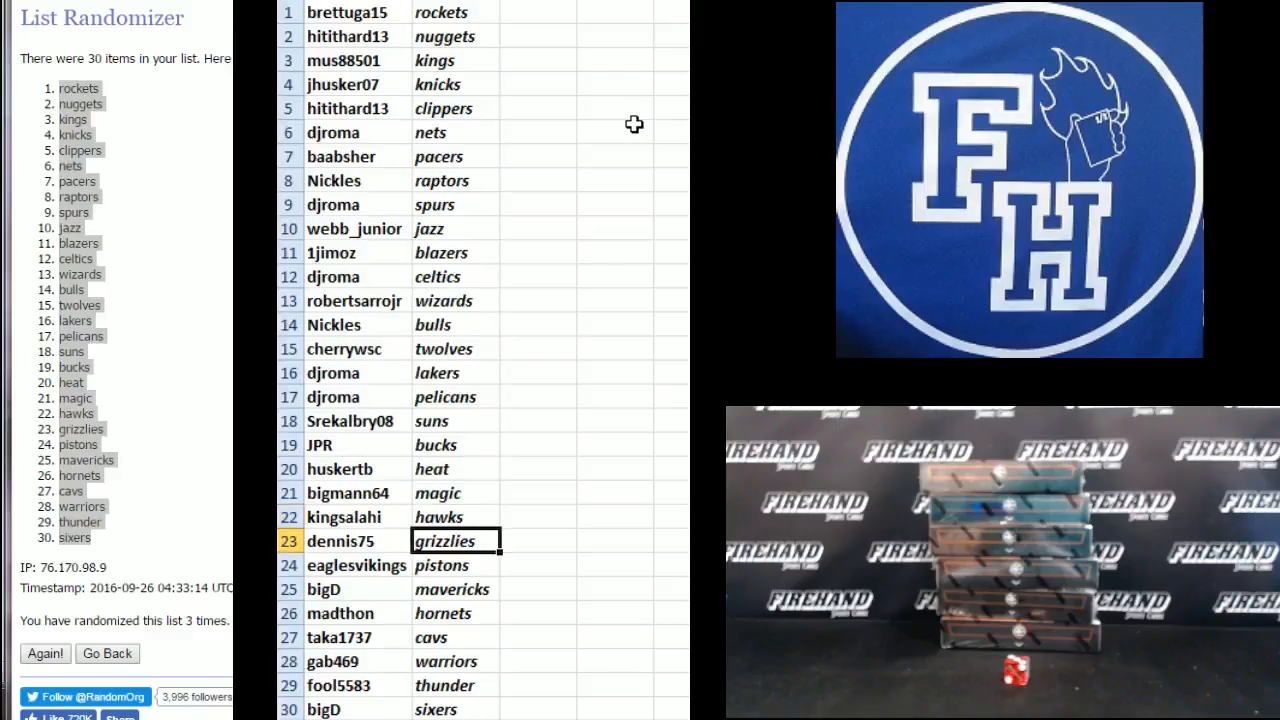
{"action": "left_click", "coordinate": [455, 565]}
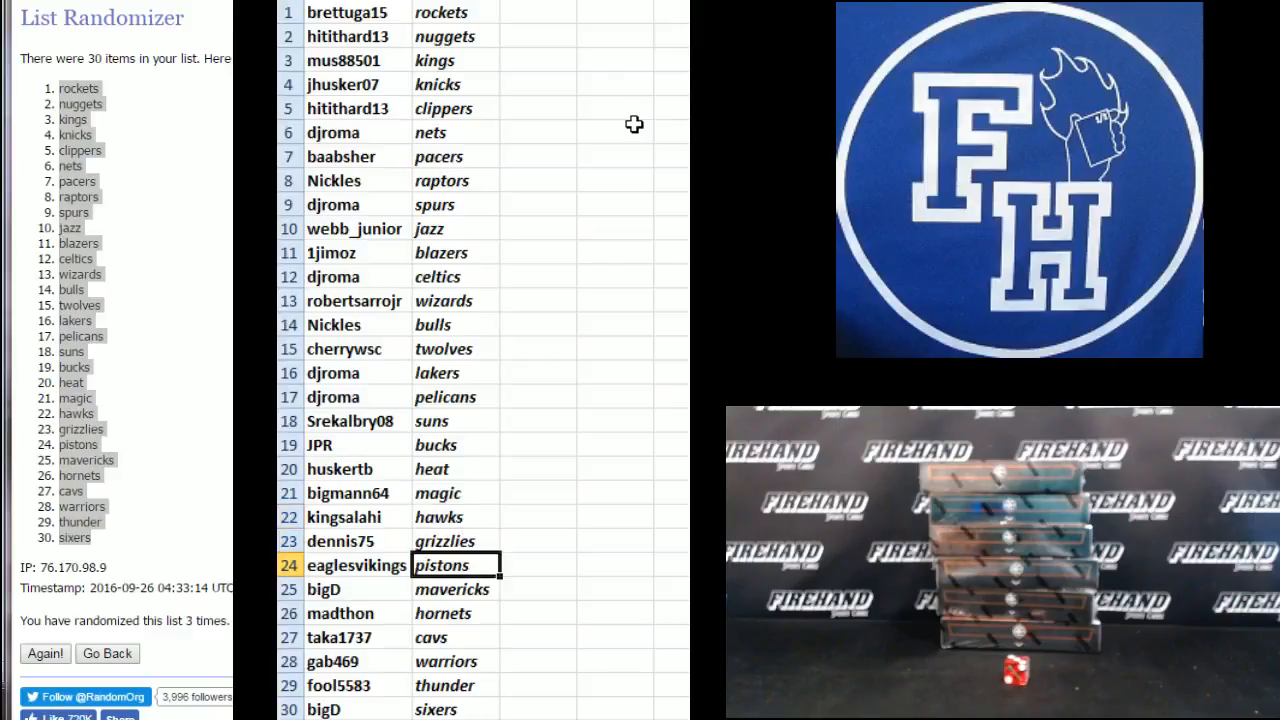
{"action": "left_click", "coordinate": [456, 613]}
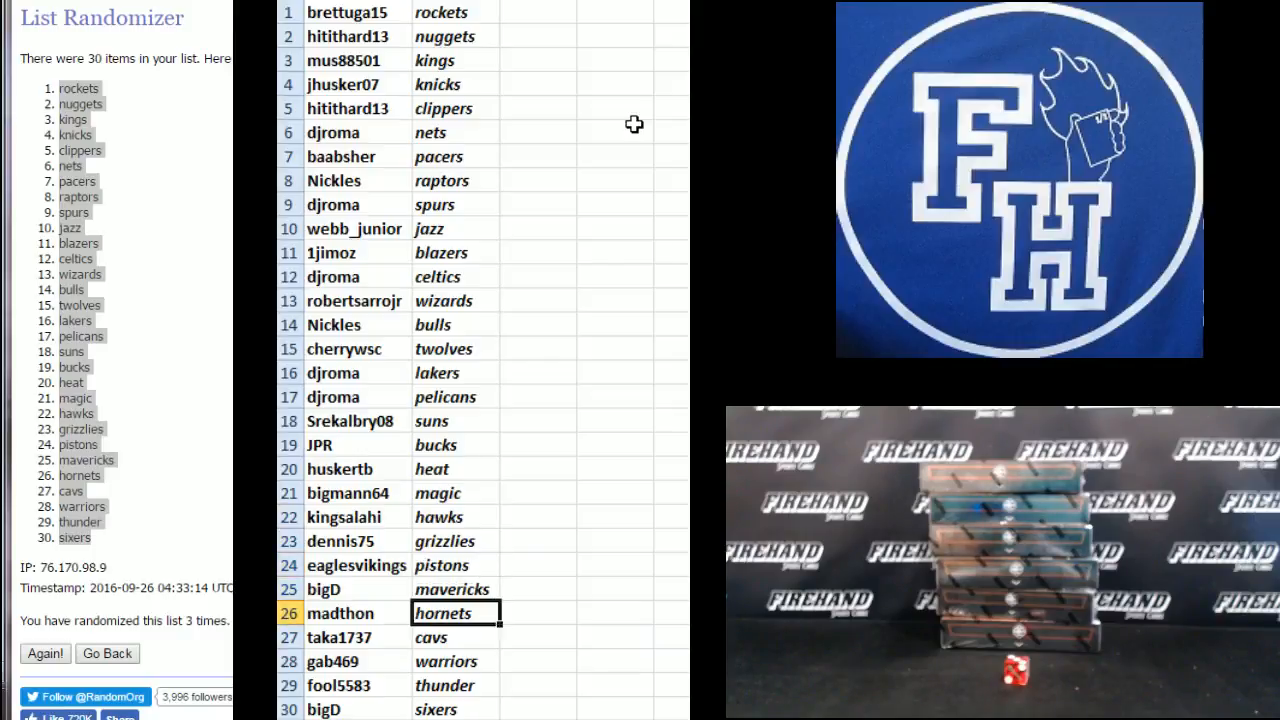
{"action": "left_click", "coordinate": [455, 637]}
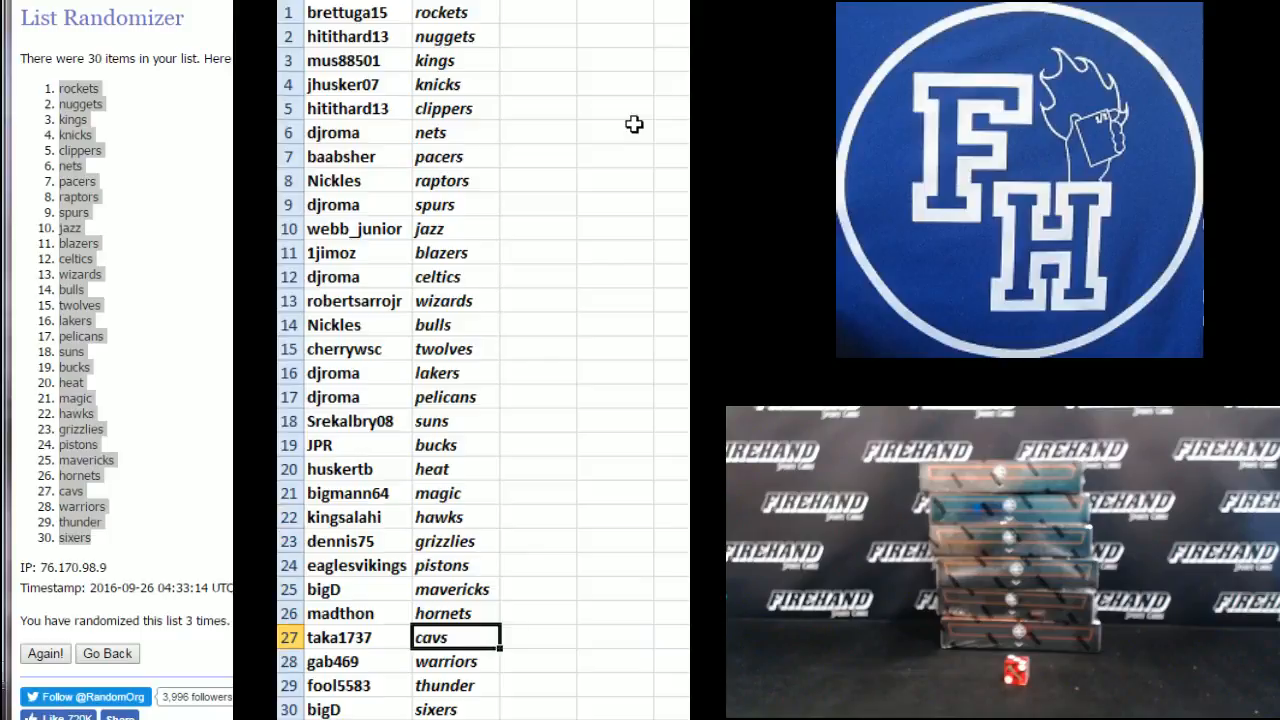
{"action": "left_click", "coordinate": [455, 661]}
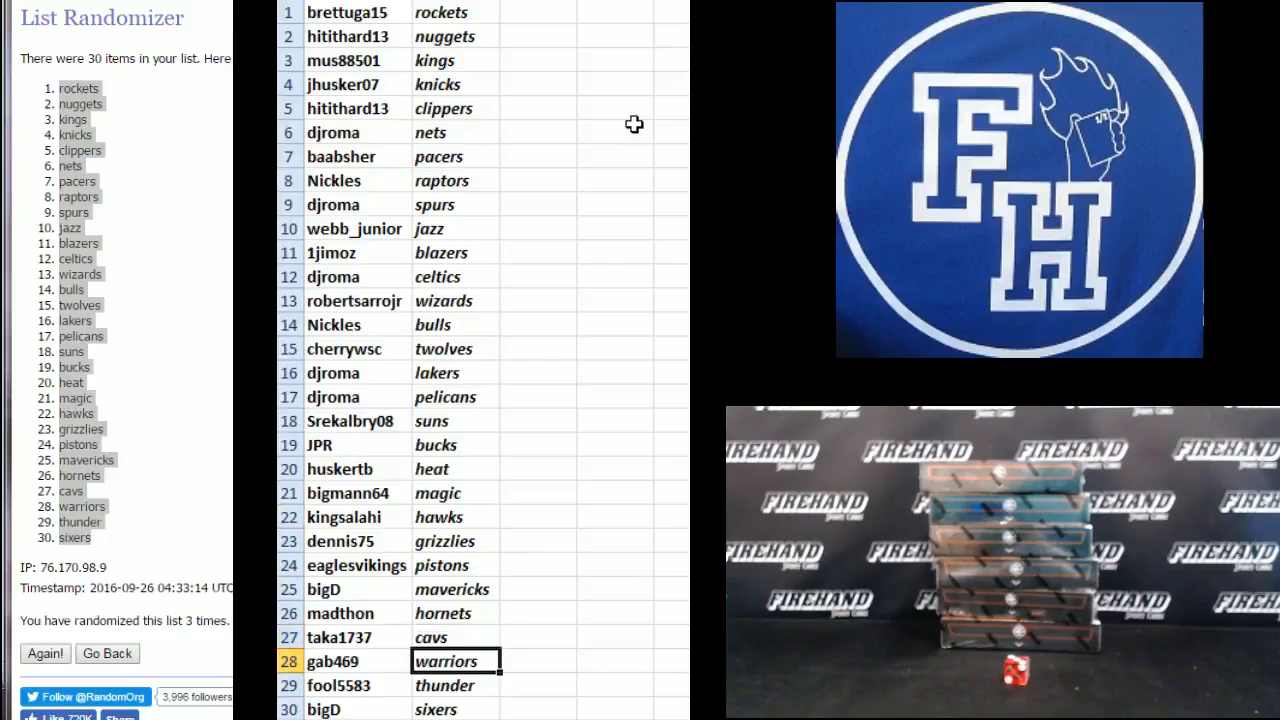
{"action": "left_click", "coordinate": [455, 685]}
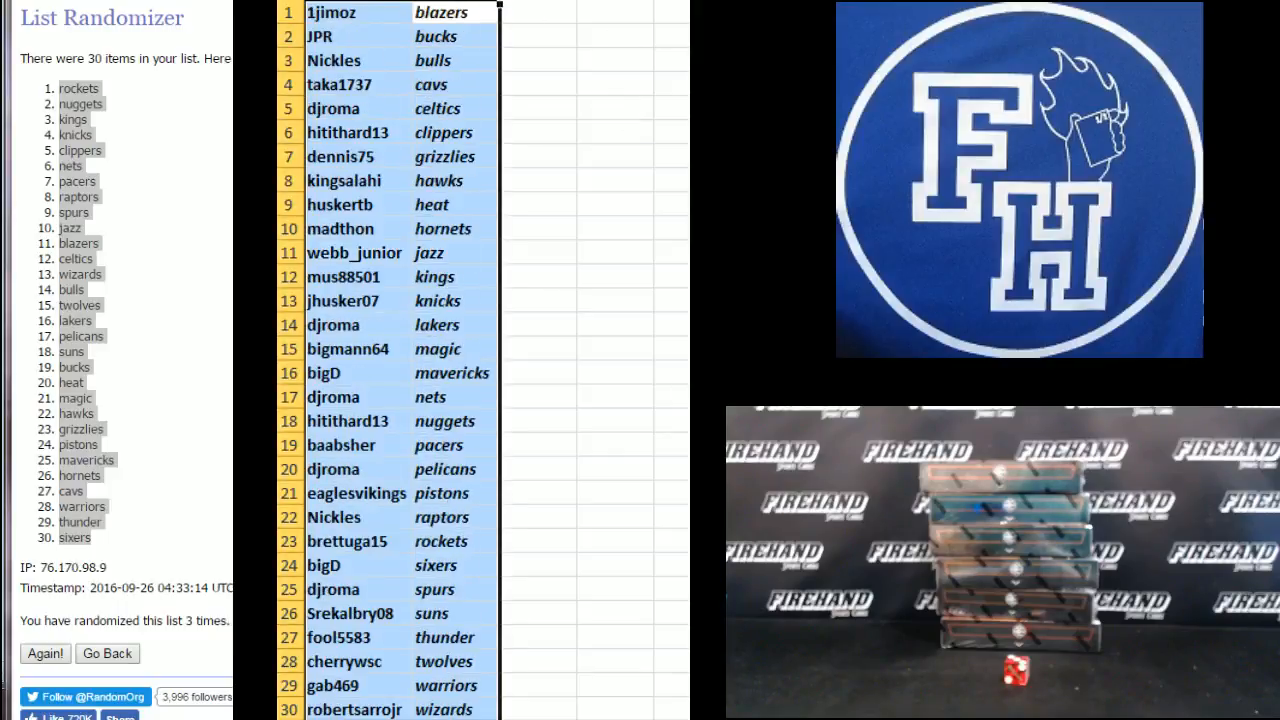
Shuffle the username list again in the randomizer.
{"action": "left_click", "coordinate": [45, 653]}
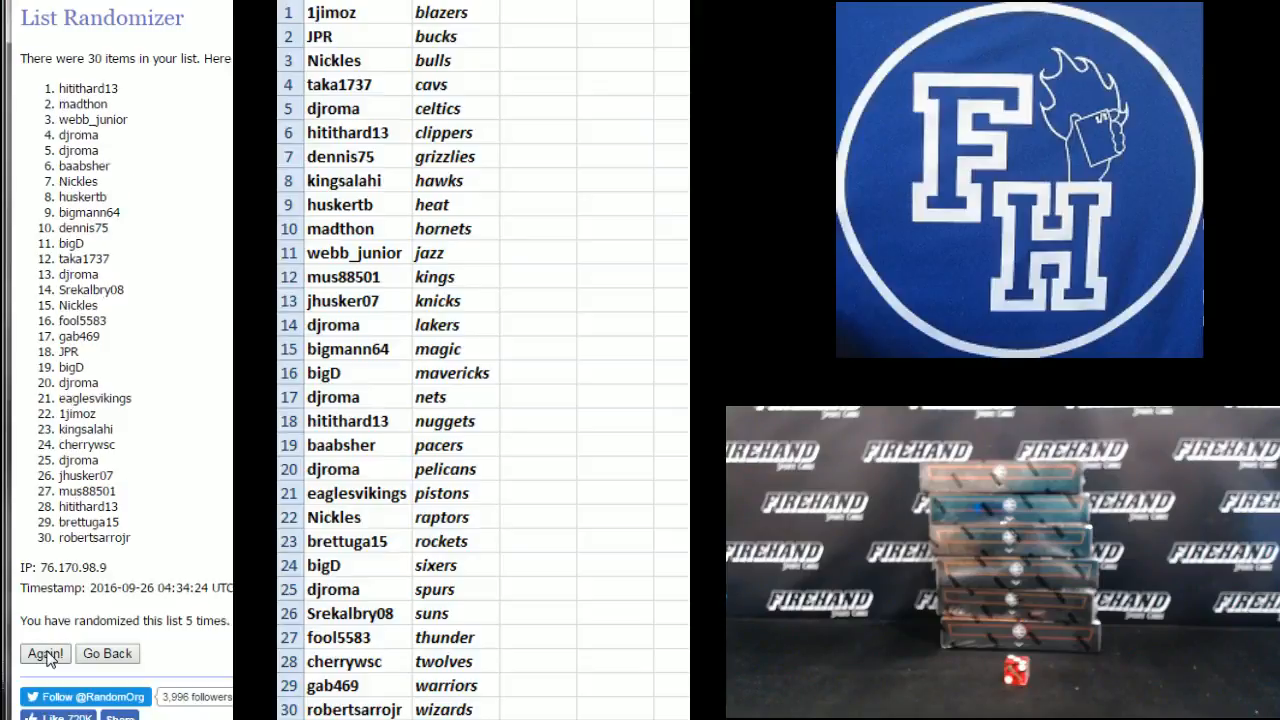
Reshuffle the usernames, copy them, and paste as Unicode Text into another sheet.
{"action": "left_click", "coordinate": [44, 653]}
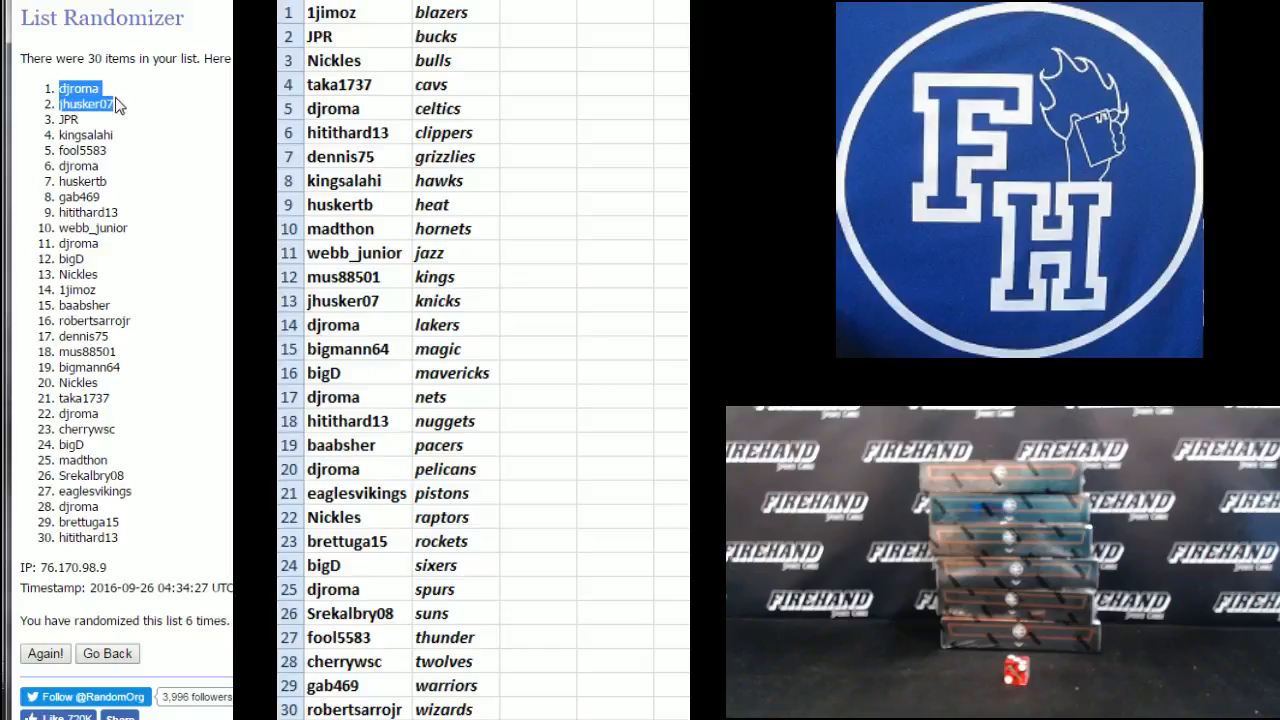
{"action": "right_click", "coordinate": [85, 96]}
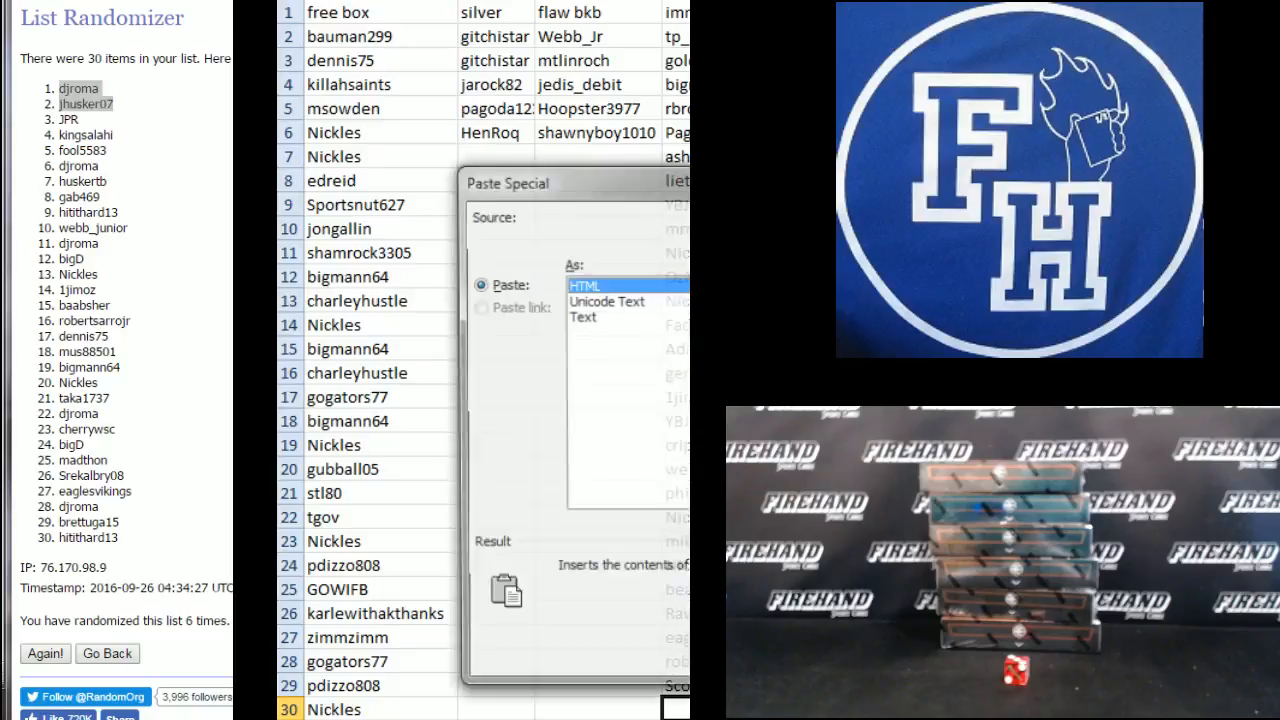
{"action": "left_click", "coordinate": [603, 300]}
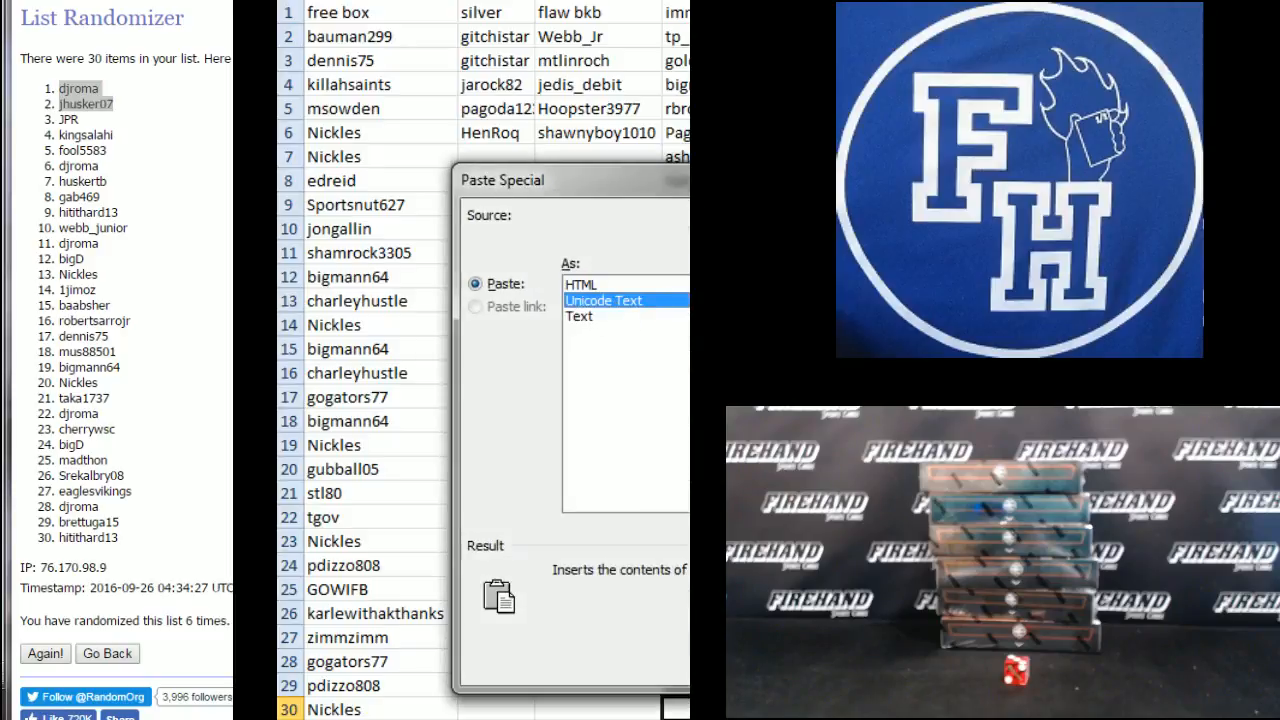